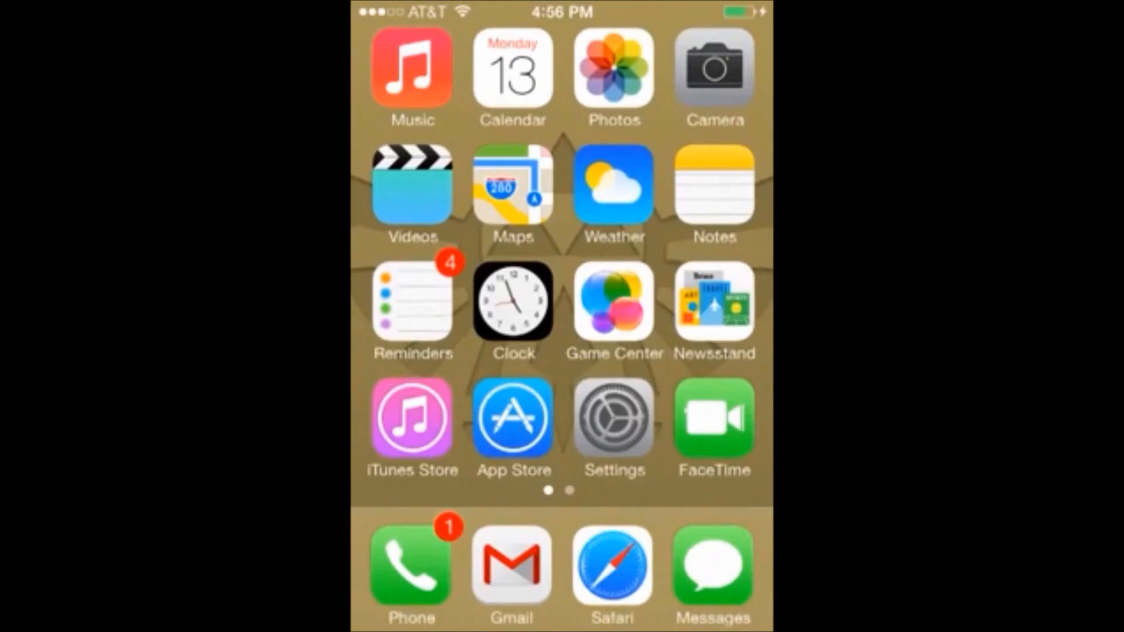
# Launch Cydia from the second home screen page.
pyautogui.hscroll(-3)
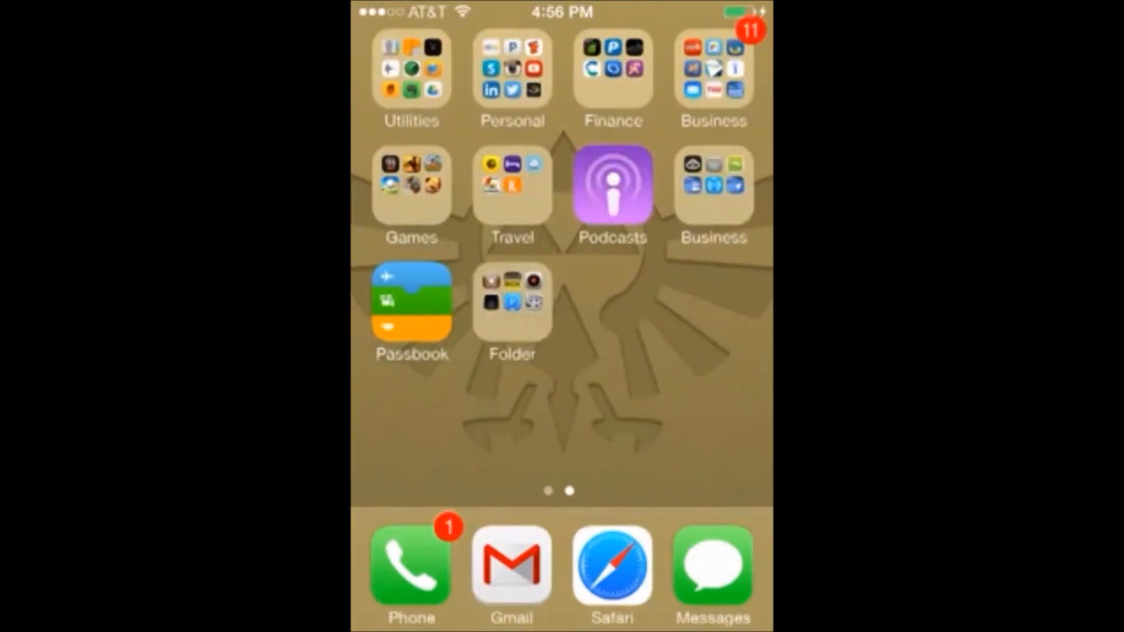
pyautogui.click(512, 301)
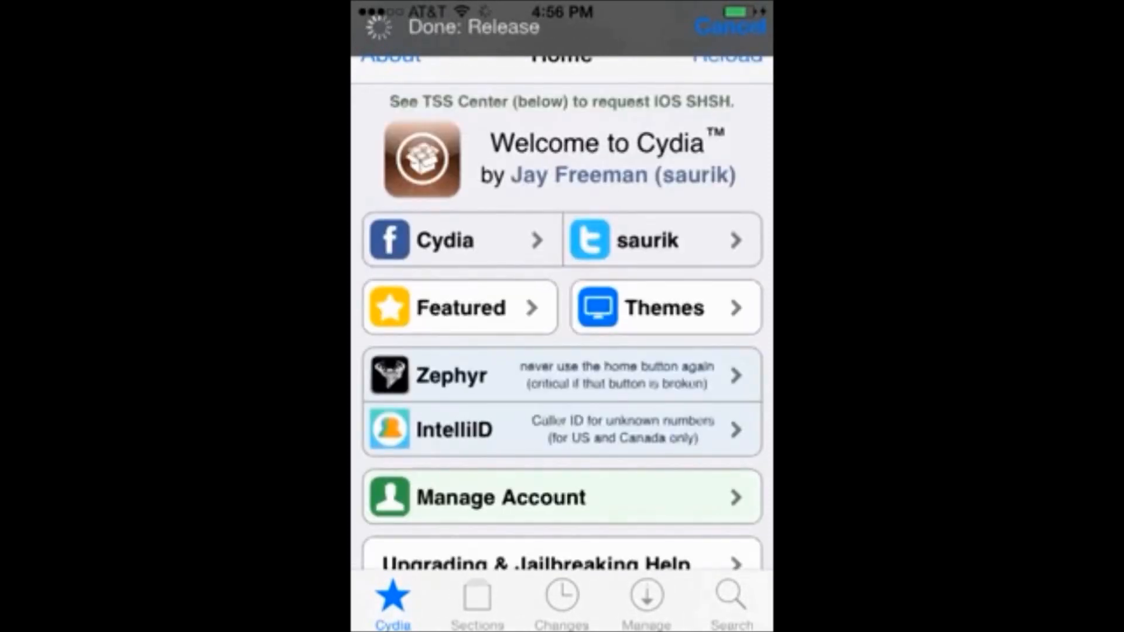
# Go to Manage > Sources and switch the repository list into editing mode.
pyautogui.click(644, 598)
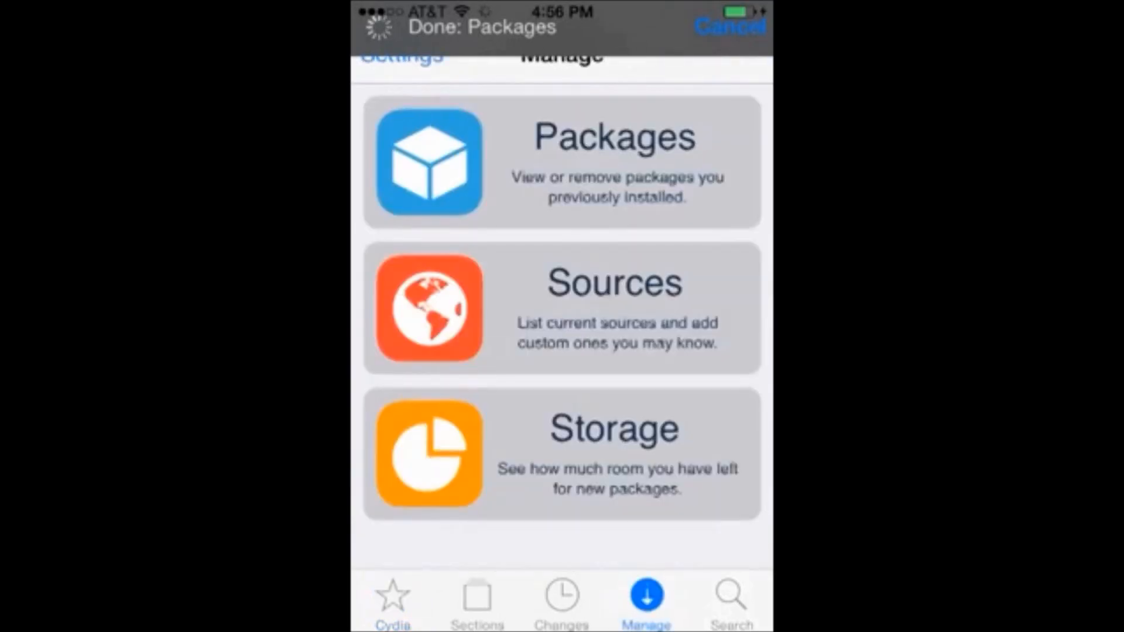
pyautogui.click(561, 309)
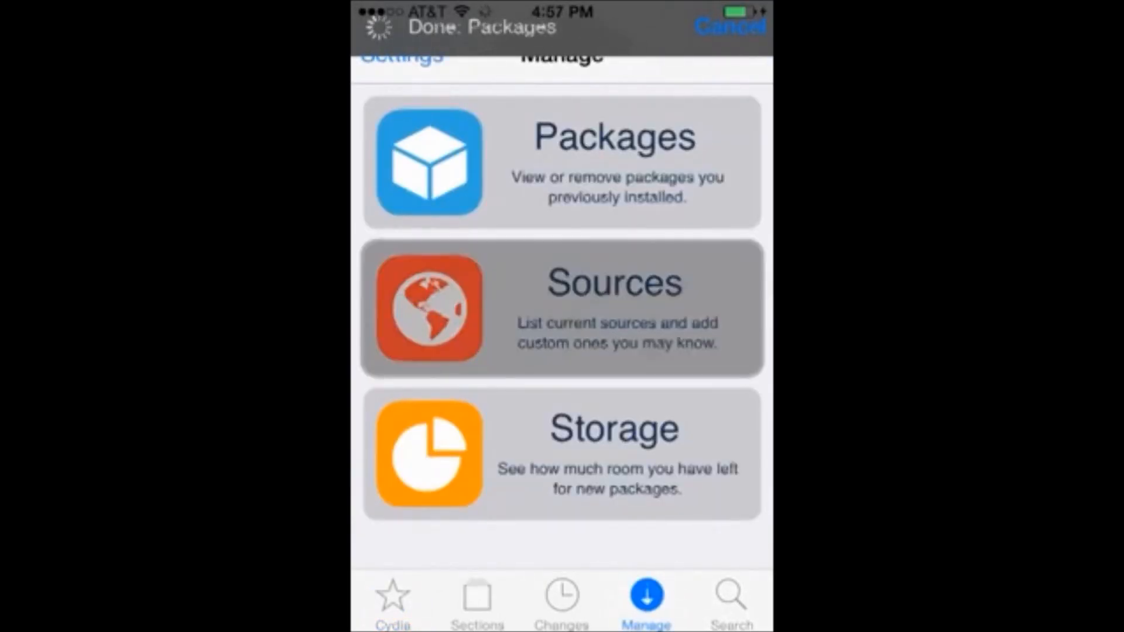
pyautogui.click(561, 309)
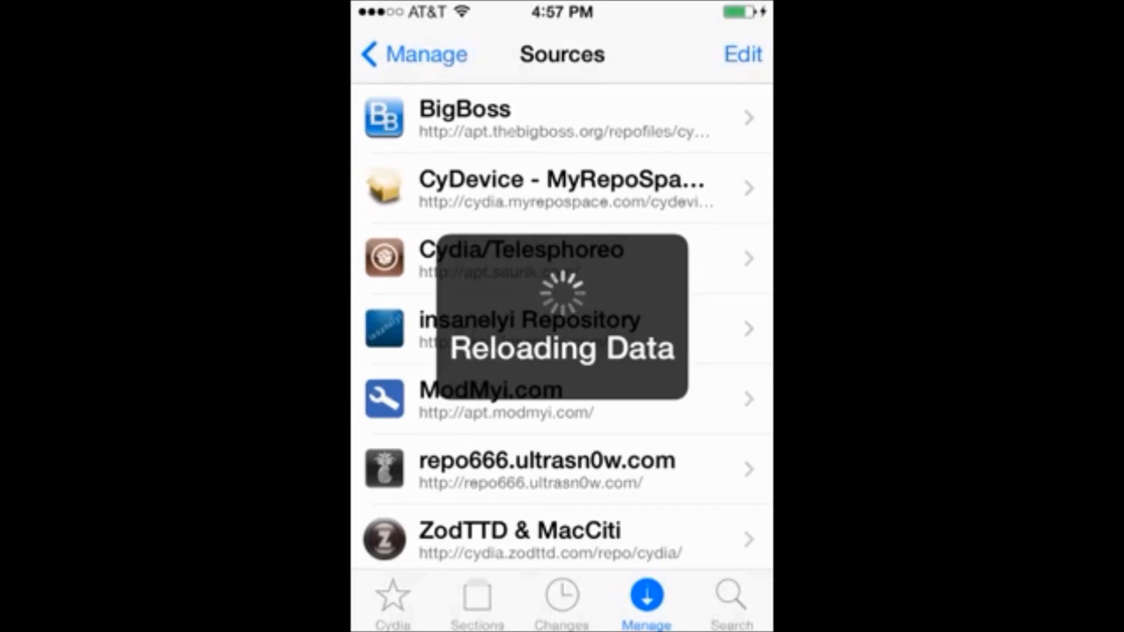
pyautogui.click(743, 53)
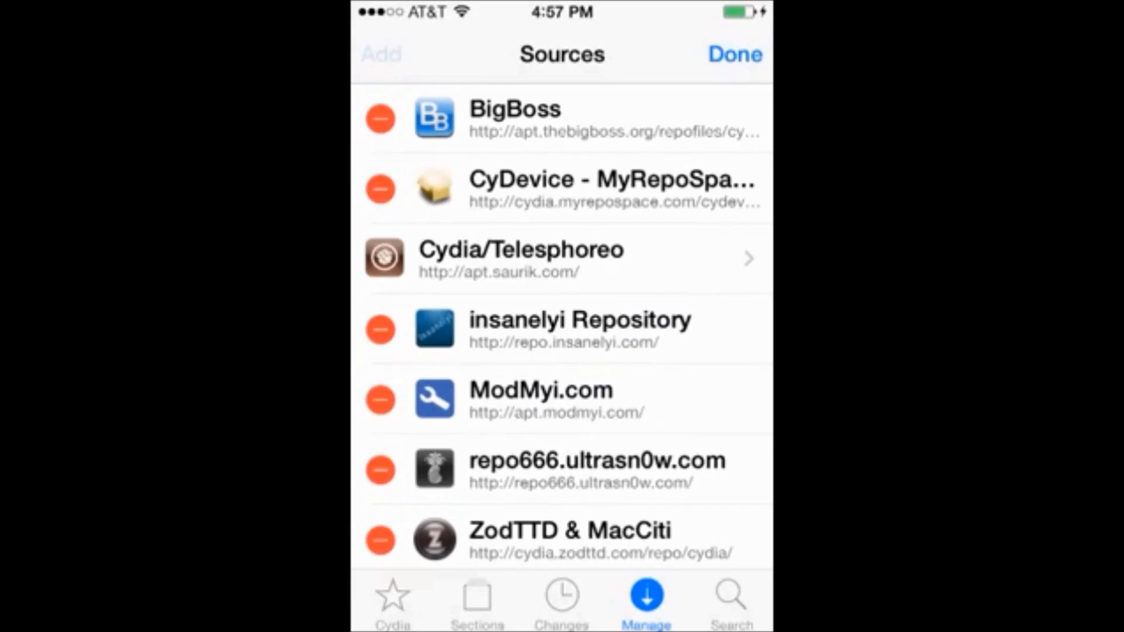
pyautogui.click(380, 55)
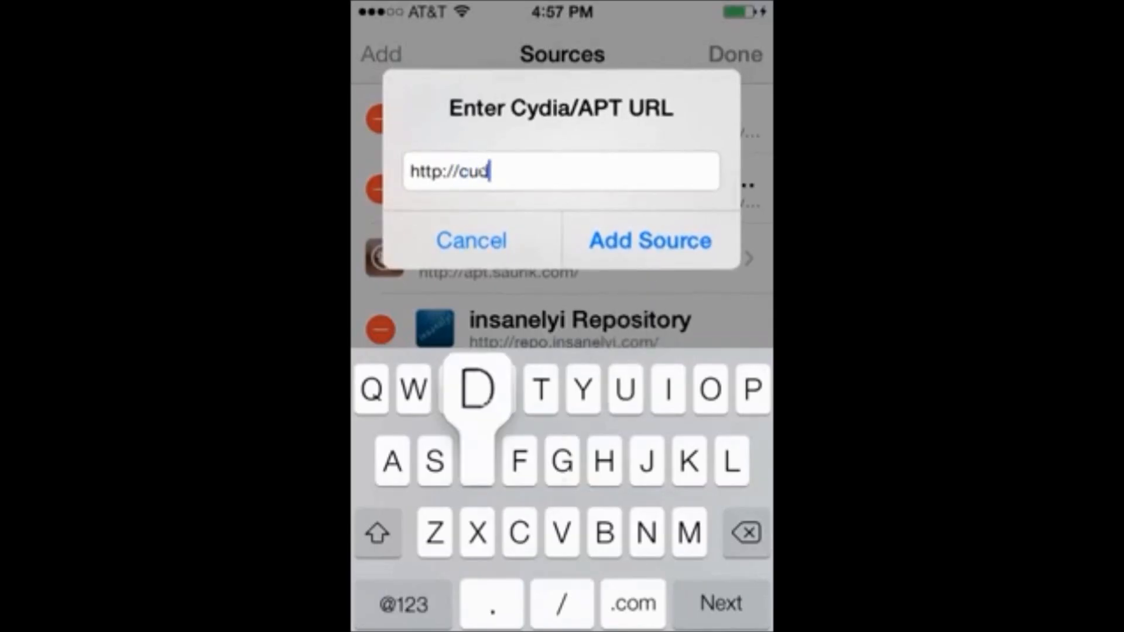
pyautogui.click(745, 531)
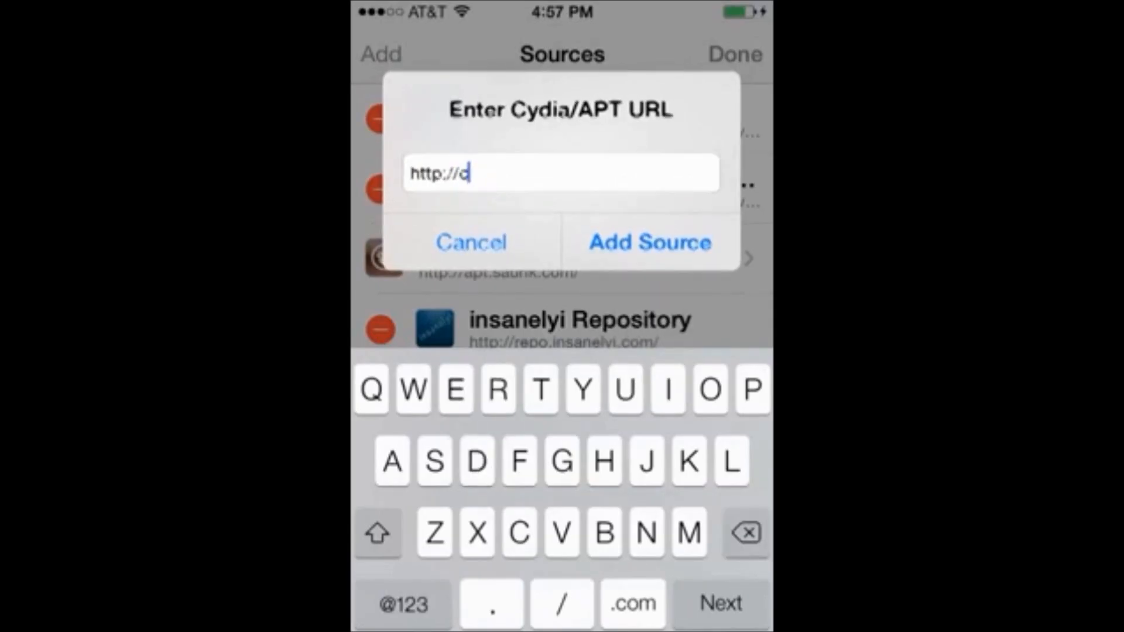
pyautogui.write('ydia')
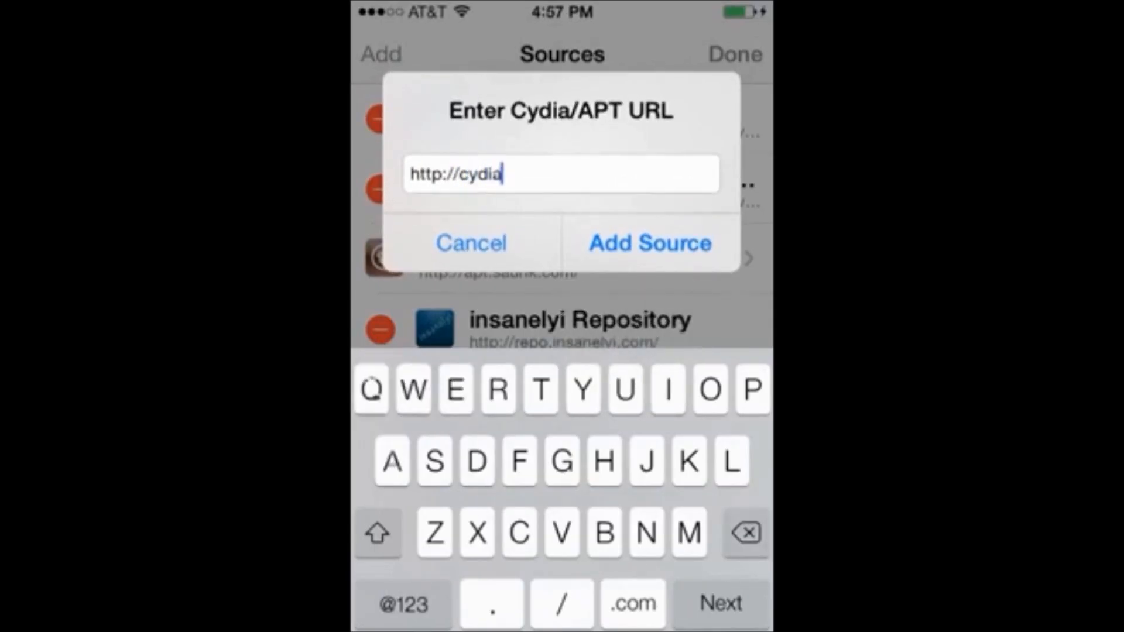
pyautogui.write('.myr')
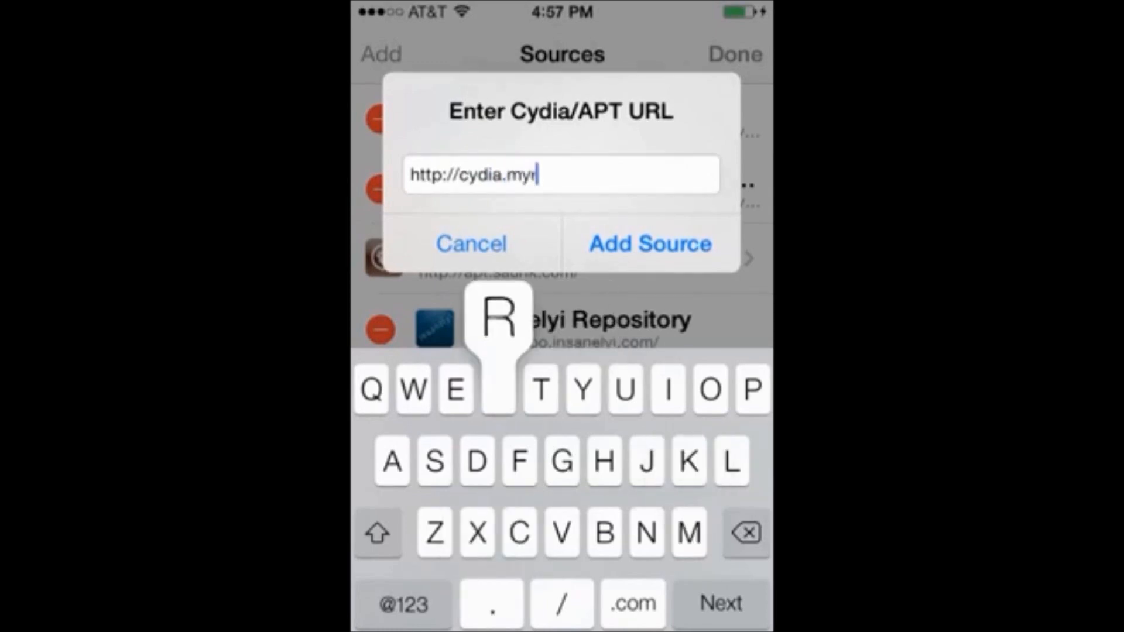
pyautogui.write('epospace')
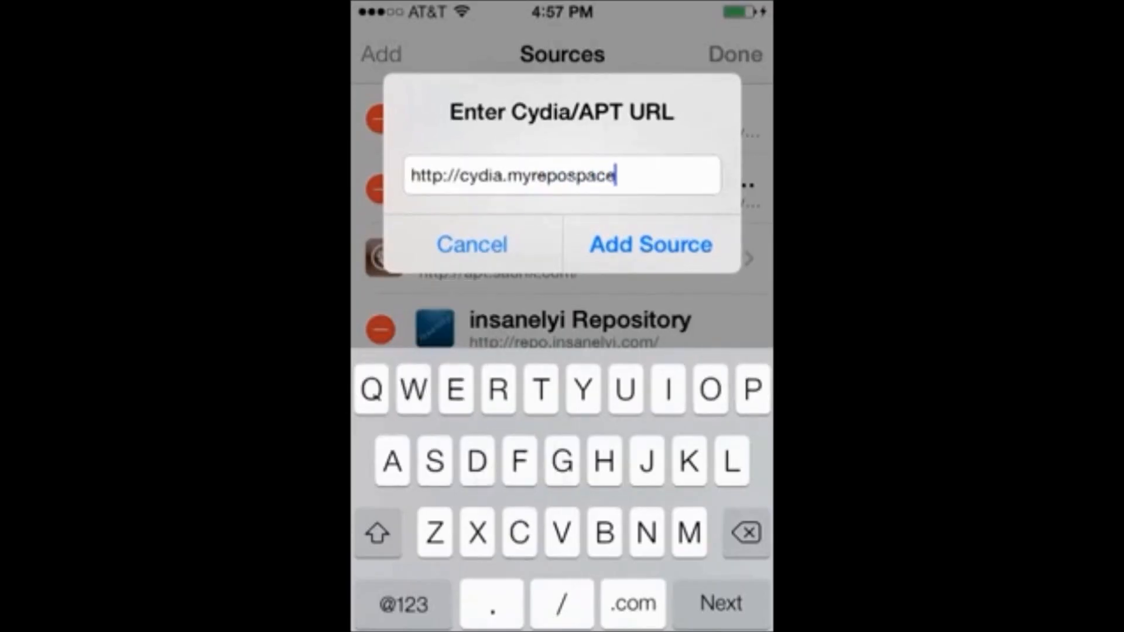
pyautogui.click(631, 603)
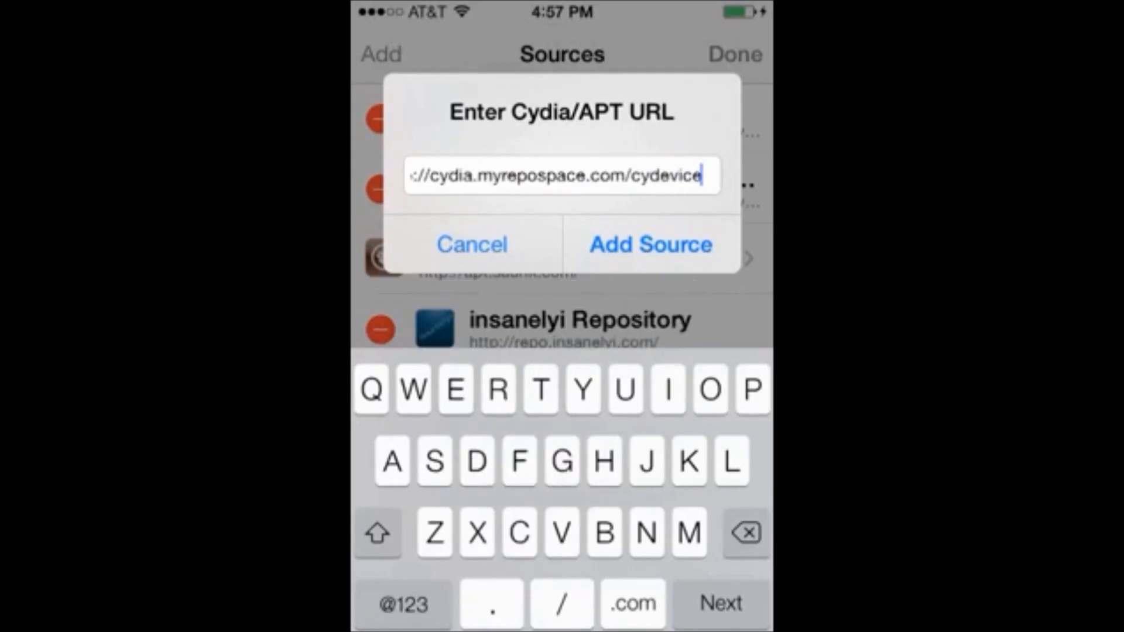
pyautogui.write('/')
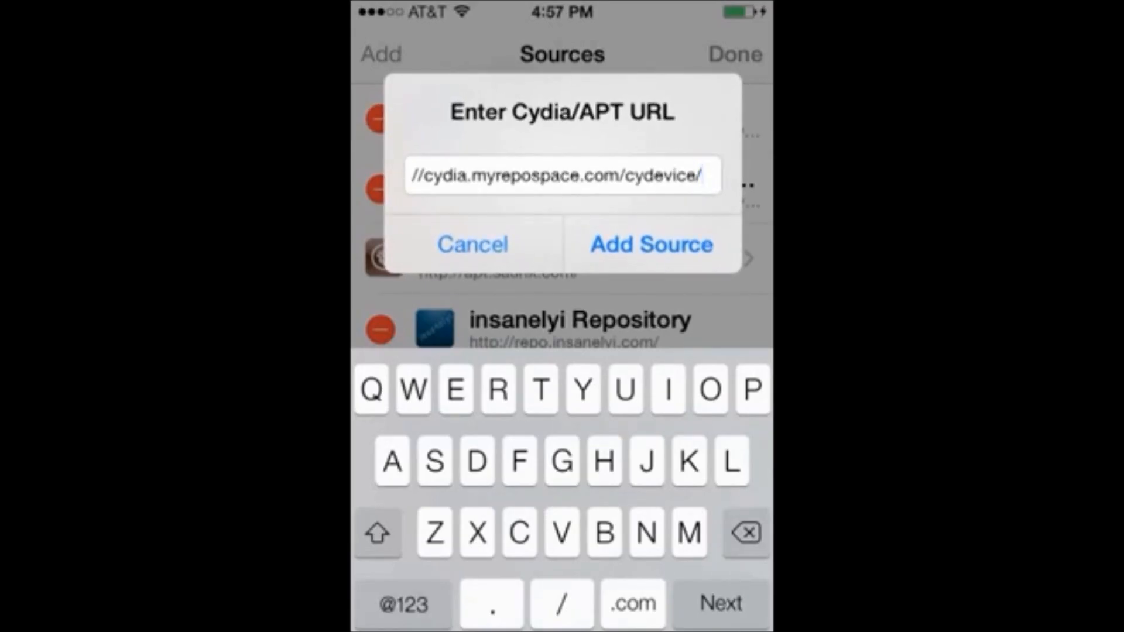
pyautogui.click(650, 245)
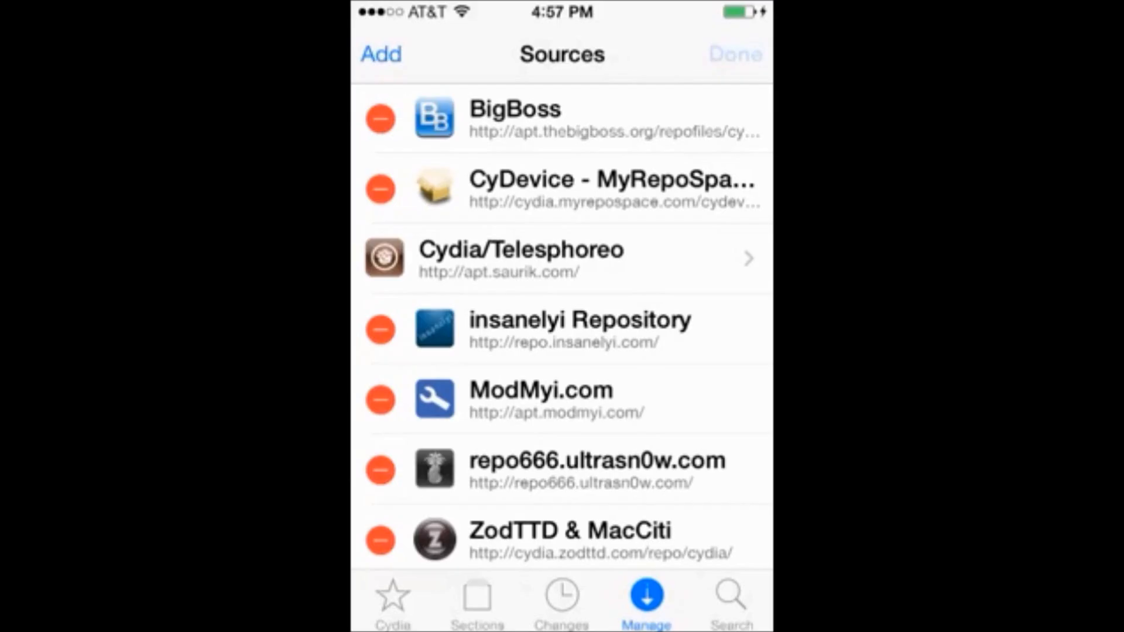
# Search 'sbadblocktoggle' and bring up the SBAdBlockToggle 2.3.2-1 package details.
pyautogui.click(734, 54)
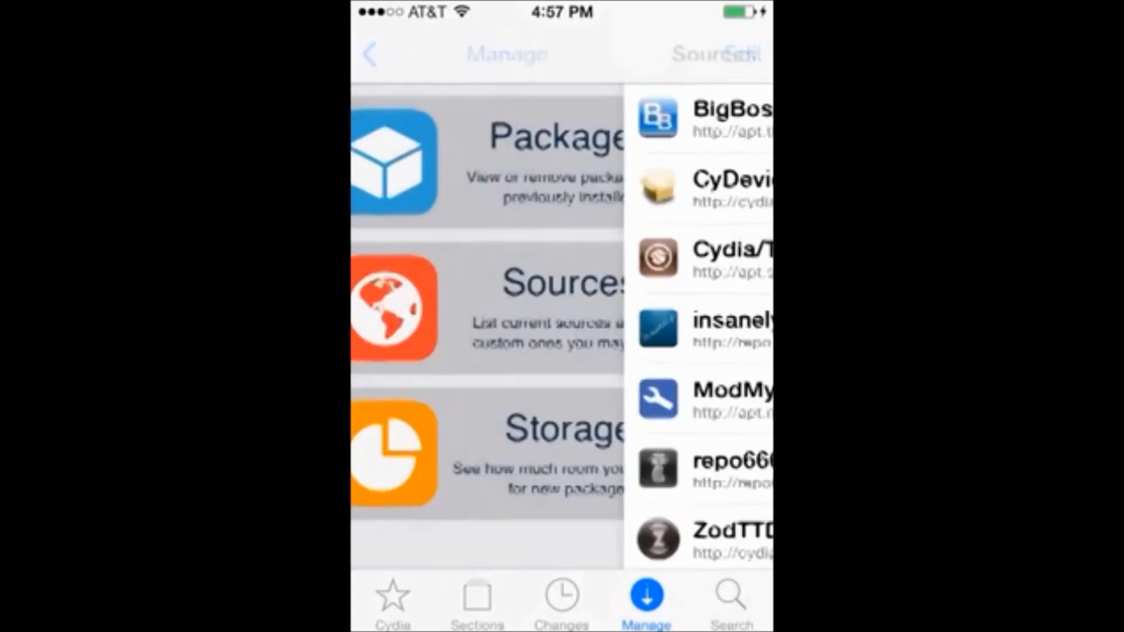
pyautogui.click(731, 599)
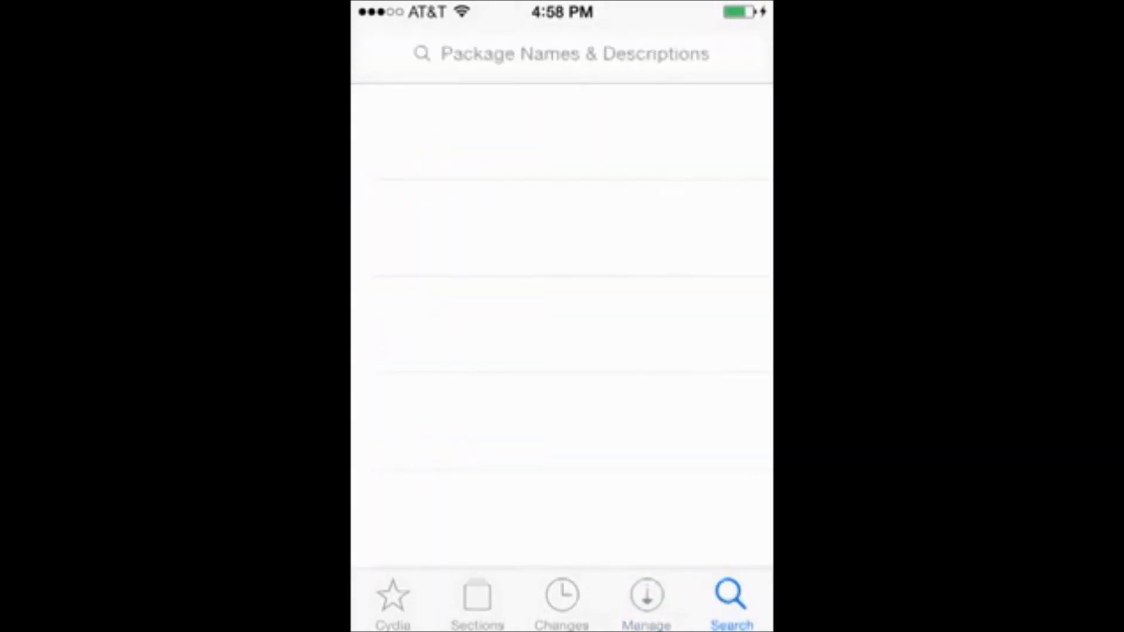
pyautogui.click(561, 53)
pyautogui.write('s')
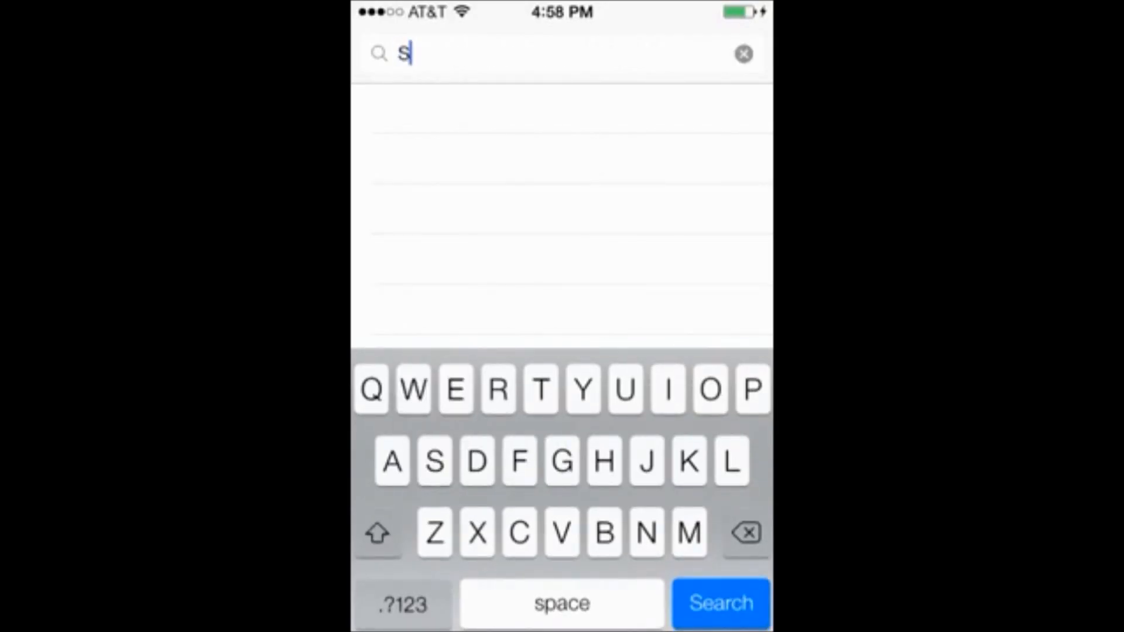
pyautogui.write('b')
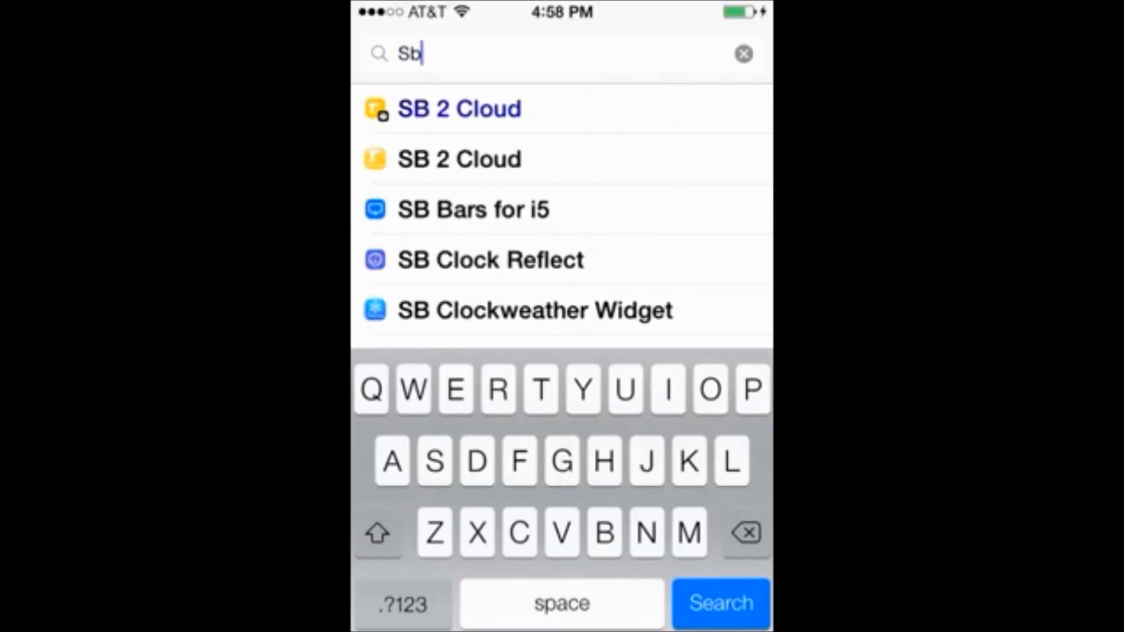
pyautogui.write('adb')
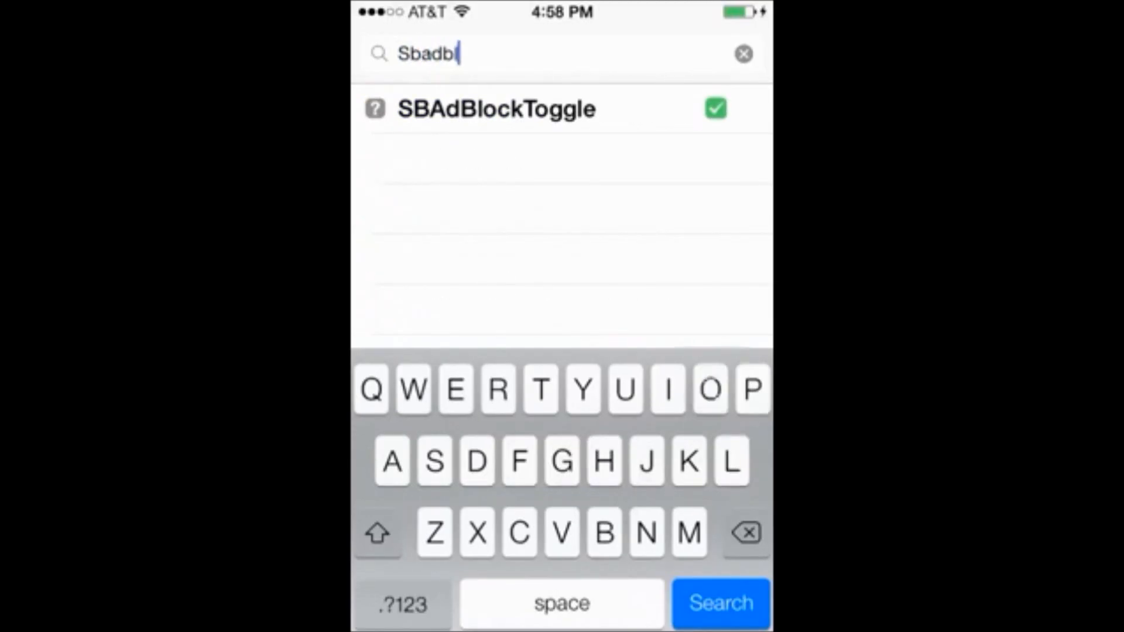
pyautogui.write('locktoggle')
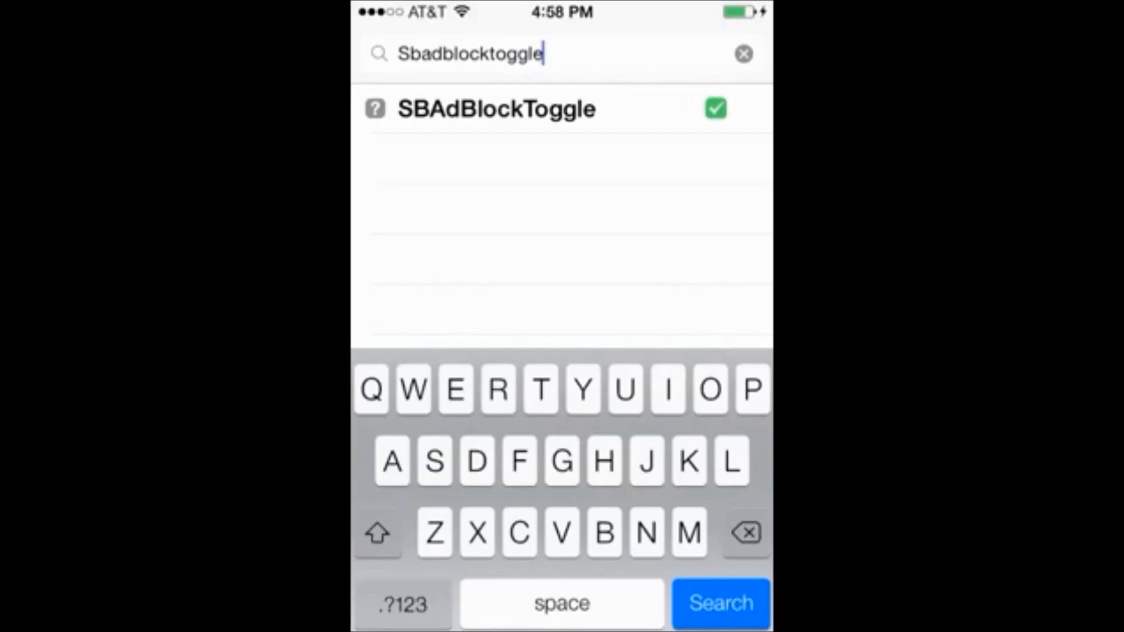
pyautogui.click(497, 109)
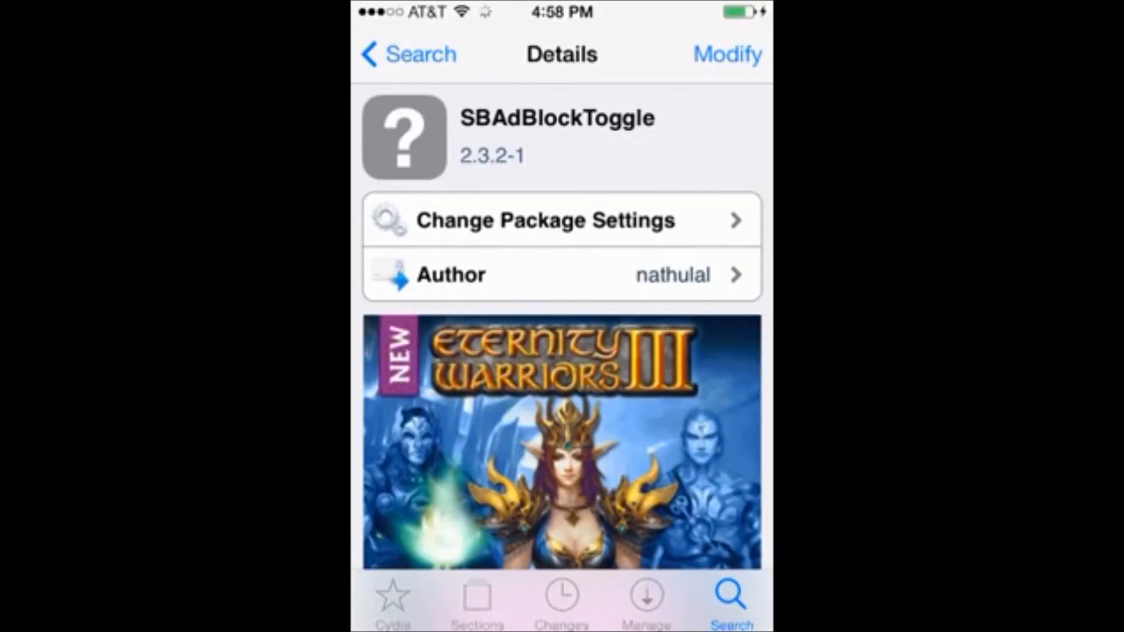
# Leave Cydia and show the home screen folder with Cydia, Activator and SBSettings.
pyautogui.click(408, 54)
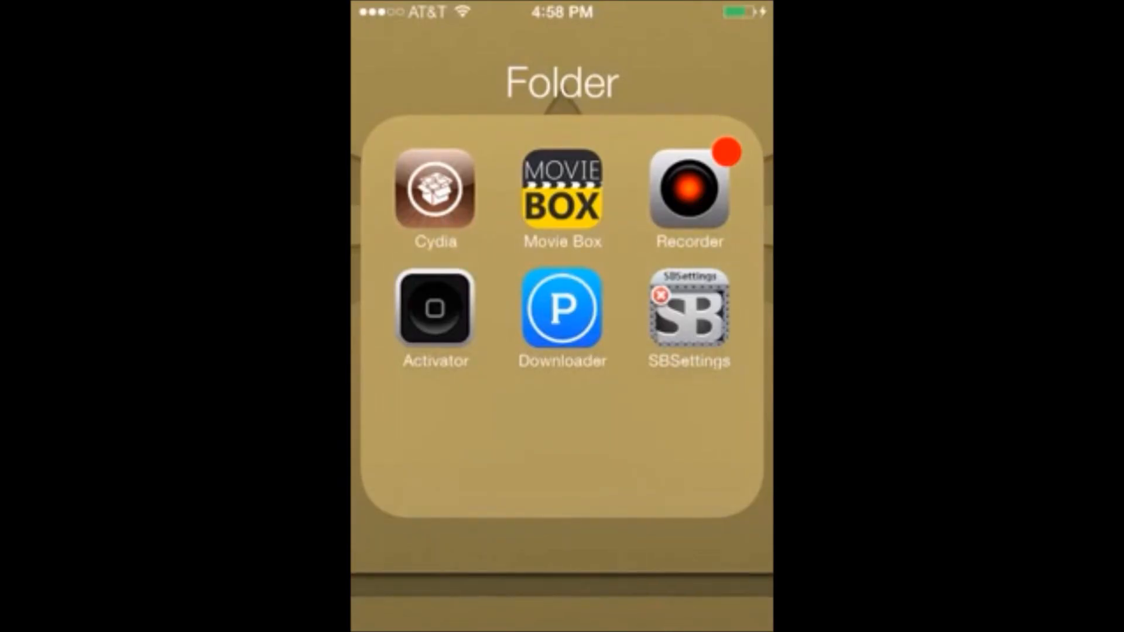
# In Activator, choose the Anywhere > Triple Press home button event.
pyautogui.click(436, 308)
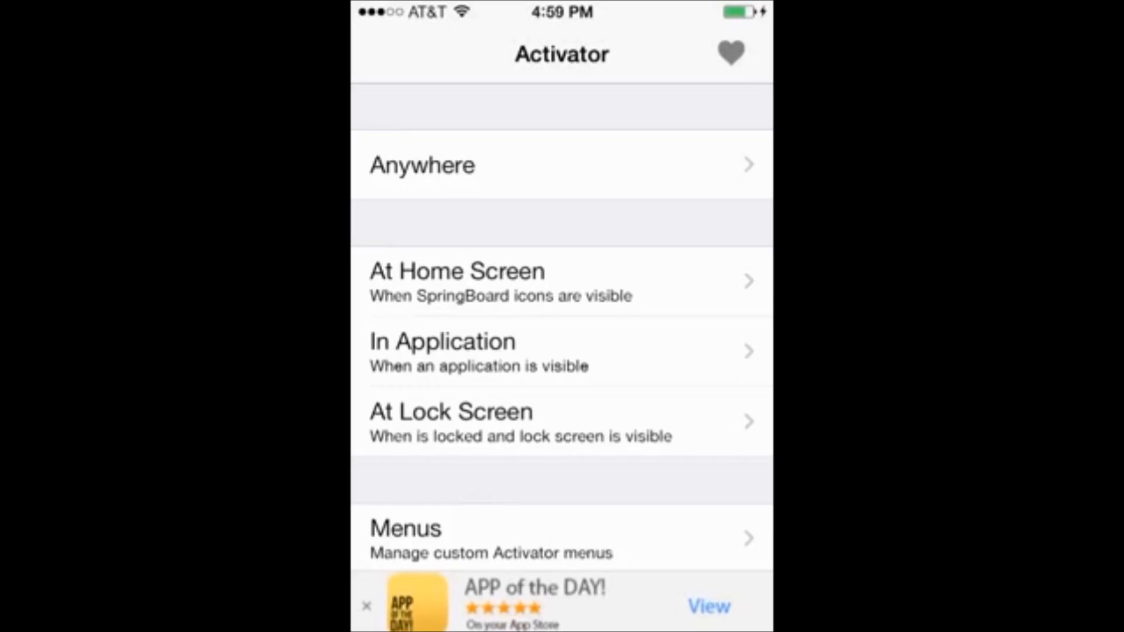
pyautogui.click(421, 164)
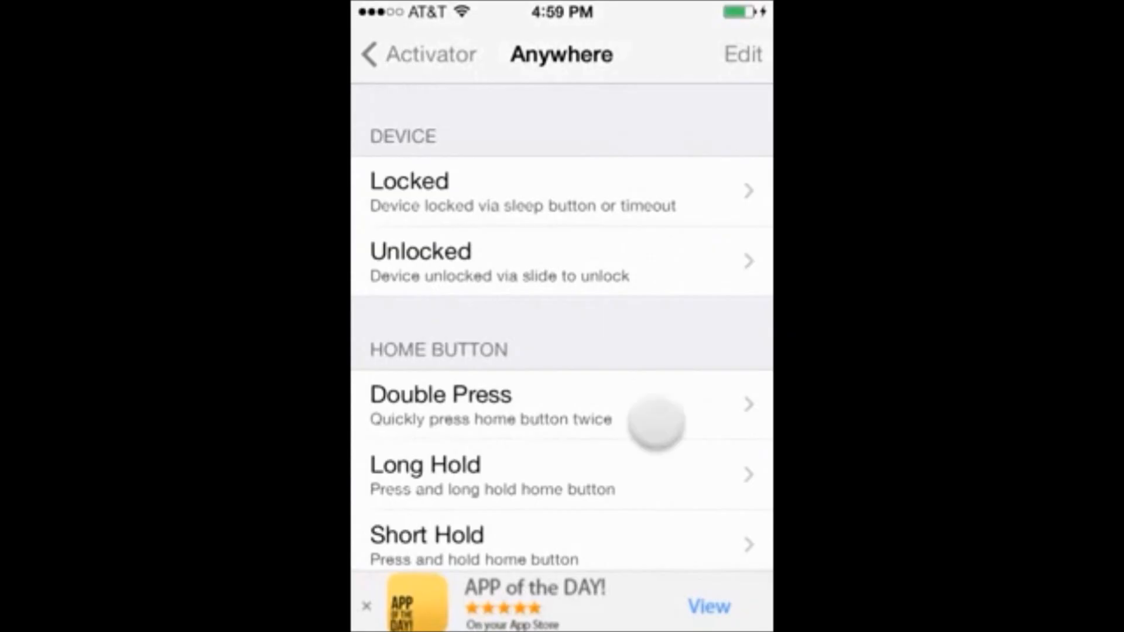
pyautogui.scroll(3)
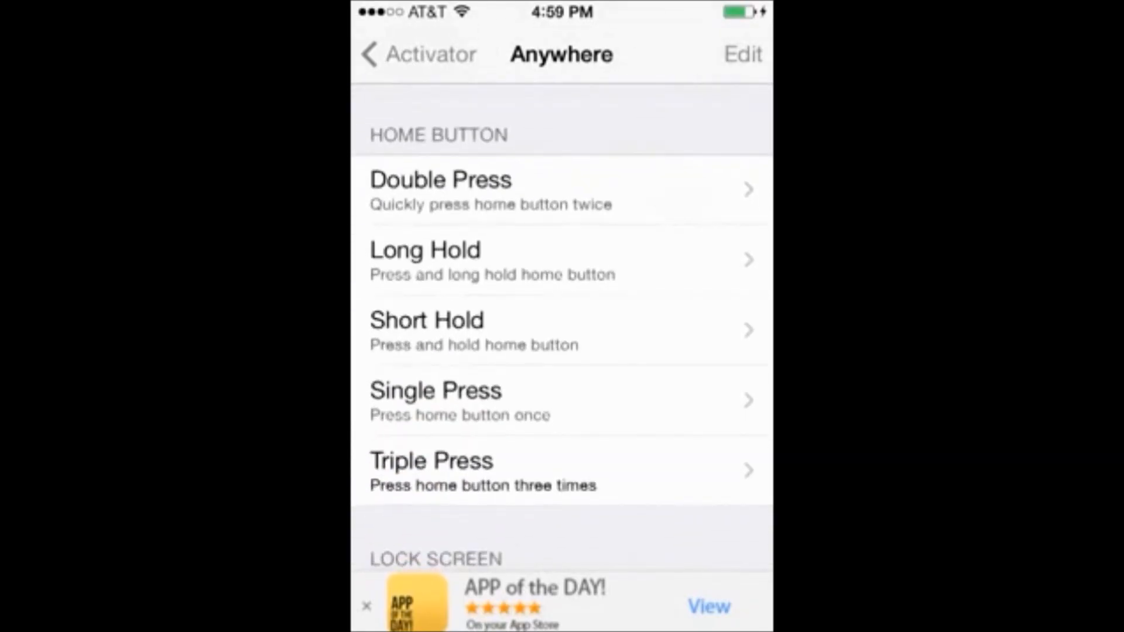
pyautogui.click(541, 471)
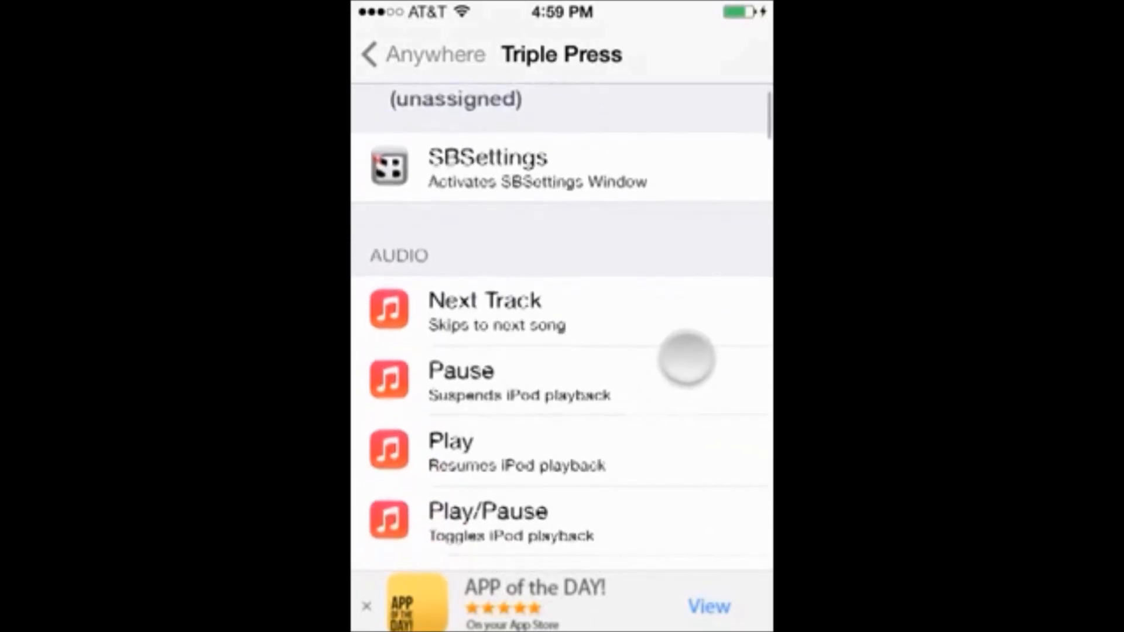
# Assign SBSettings to the triple press and bring up the SBSettings toggle window.
pyautogui.scroll(-3)
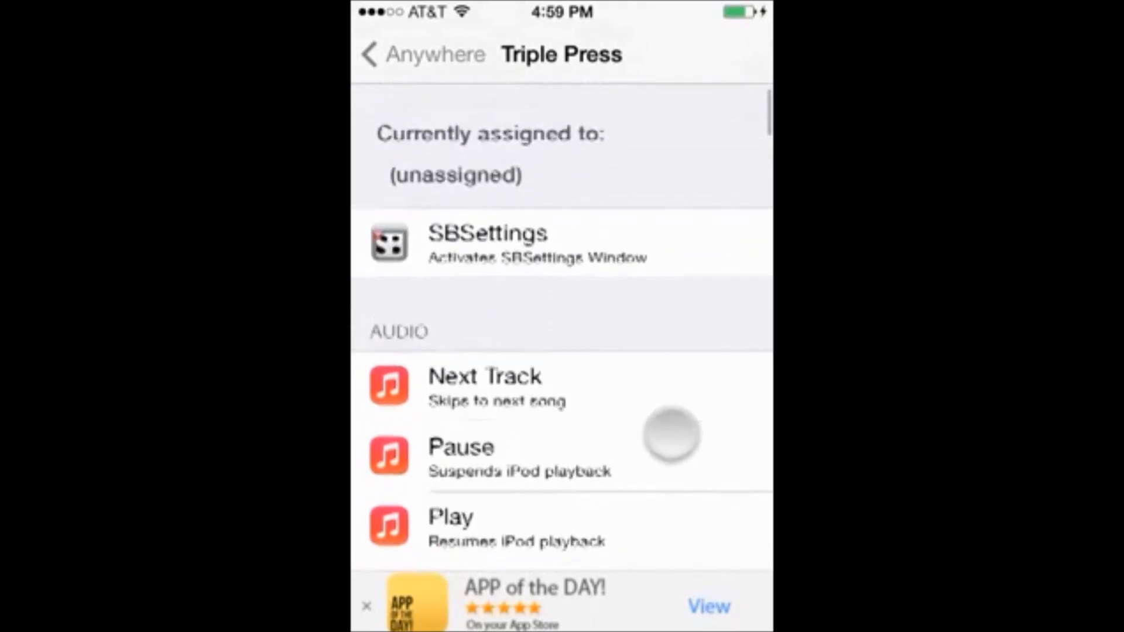
pyautogui.scroll(3)
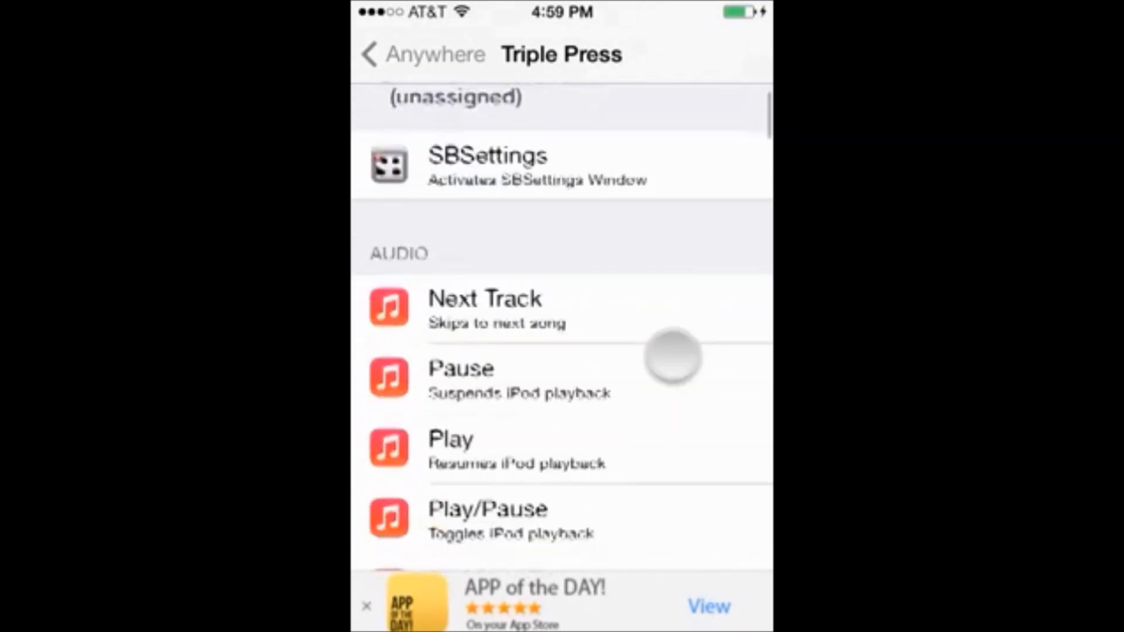
pyautogui.scroll(-3)
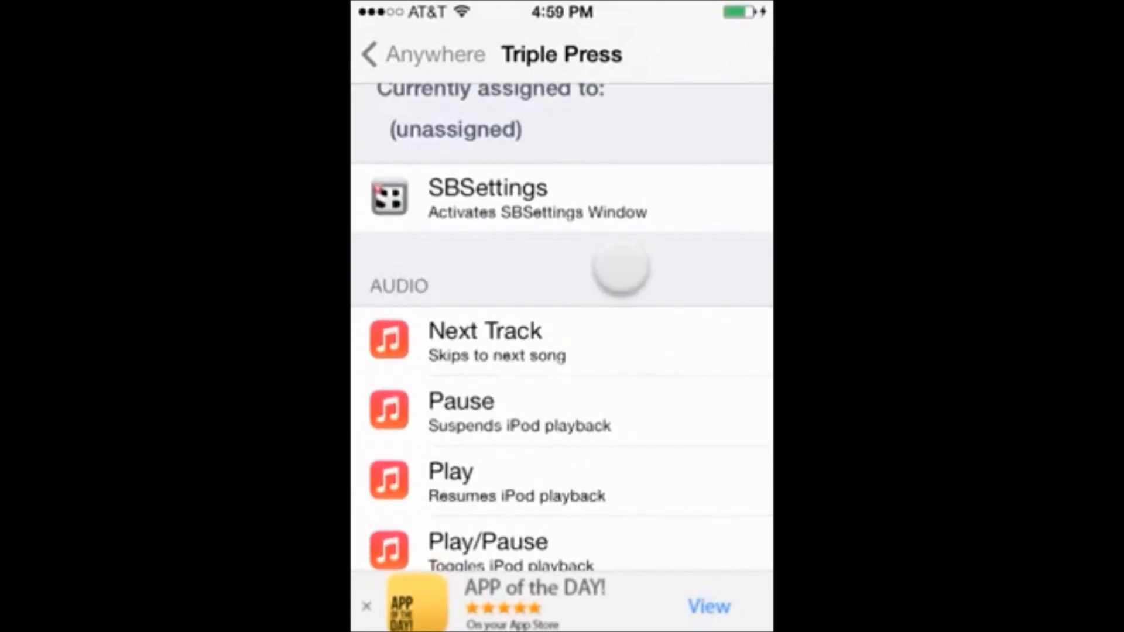
pyautogui.scroll(-3)
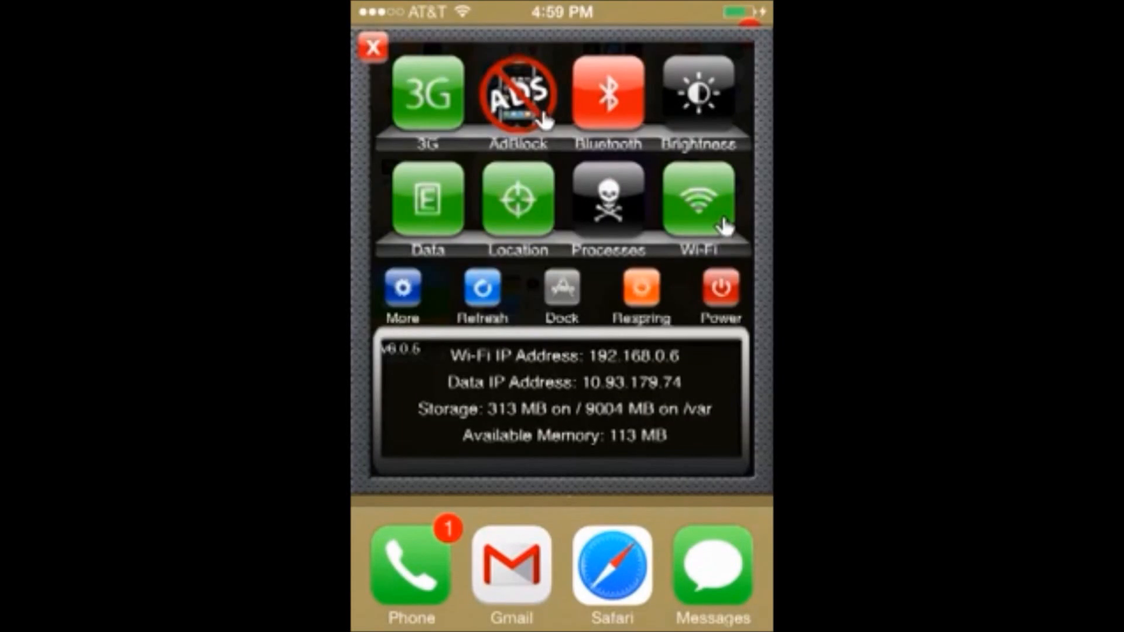
# Toggle AdBlock until it shows the crossed-out ADS icon, then close SBSettings.
pyautogui.click(519, 94)
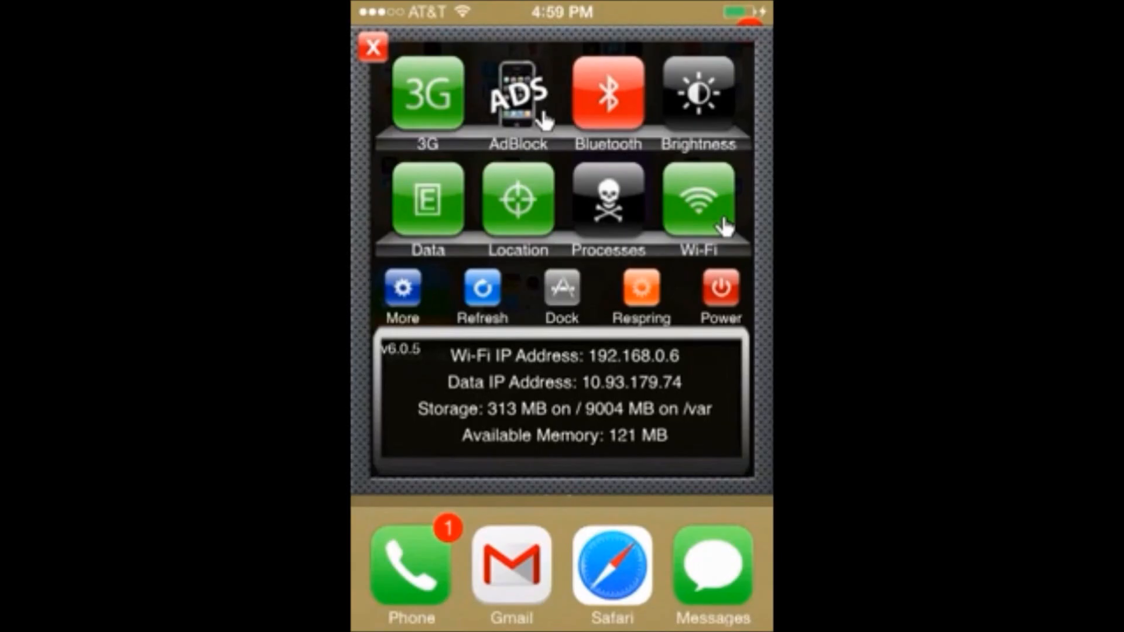
pyautogui.click(517, 91)
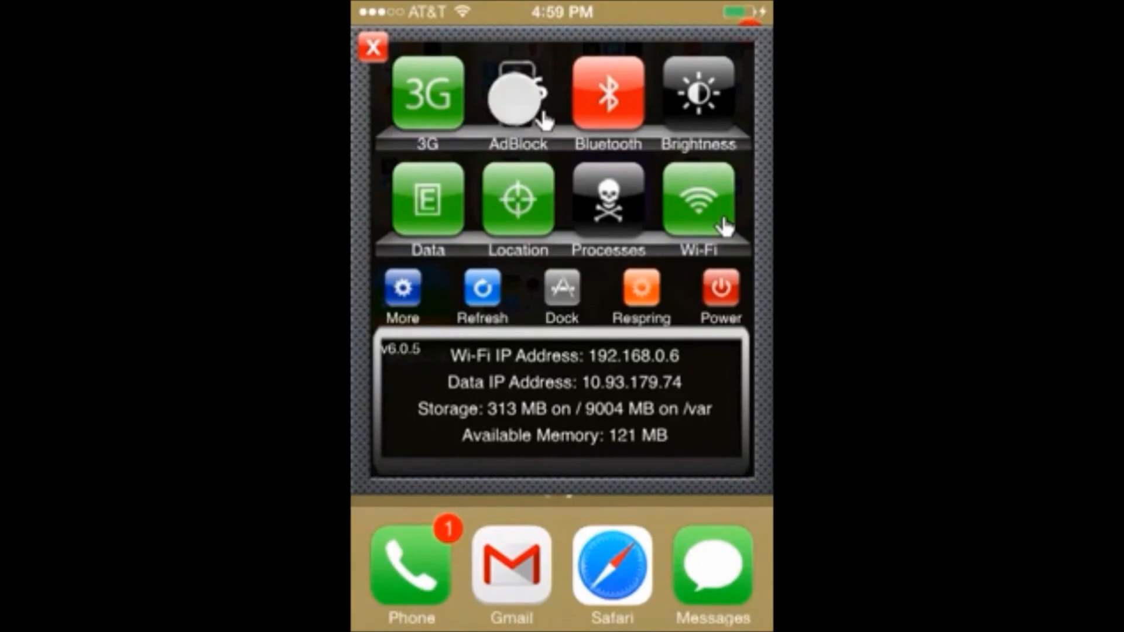
pyautogui.click(518, 93)
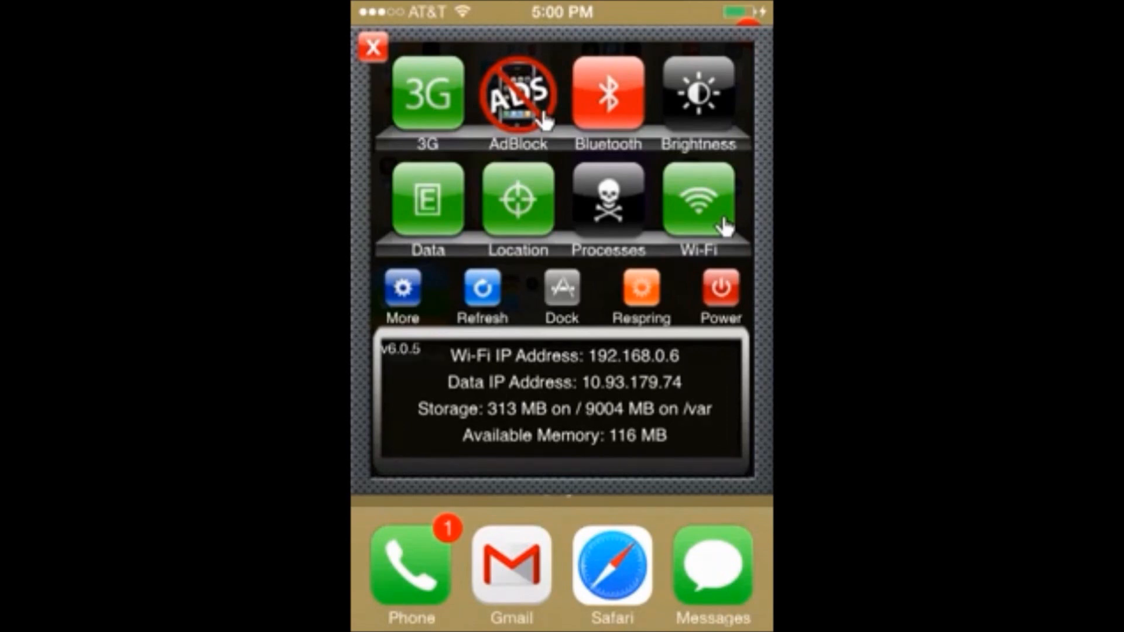
pyautogui.click(372, 46)
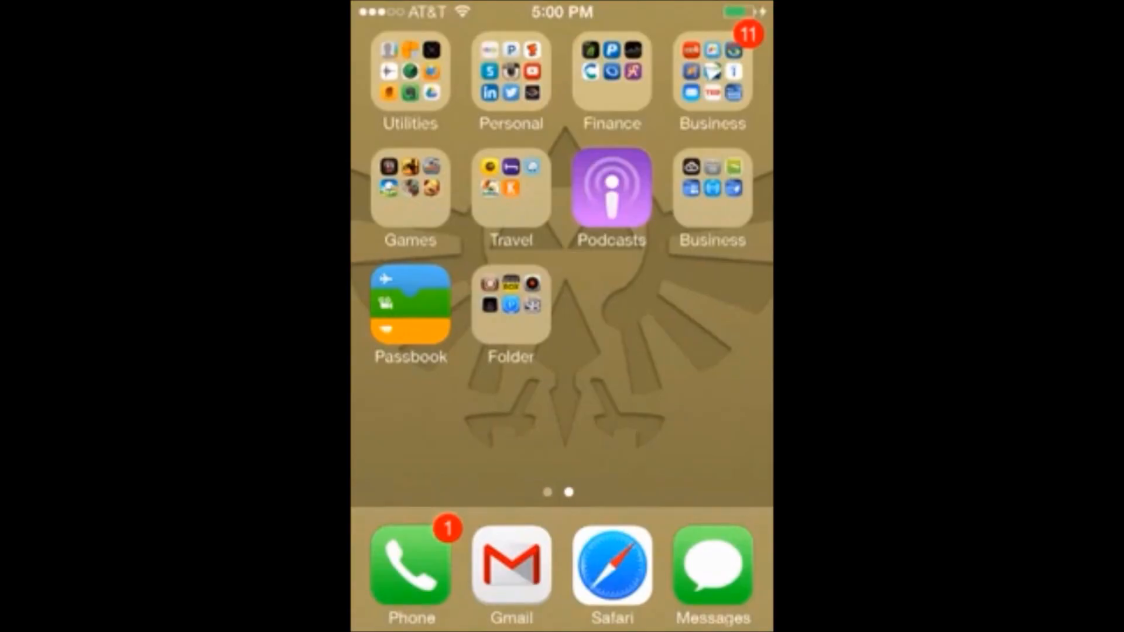
pyautogui.click(511, 304)
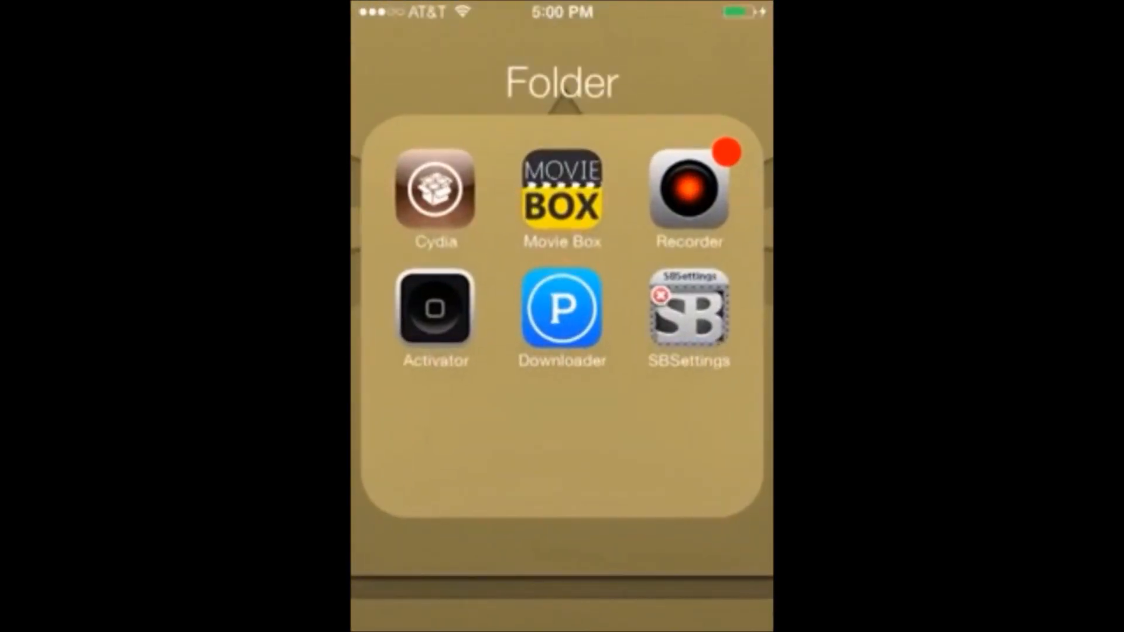
pyautogui.click(562, 189)
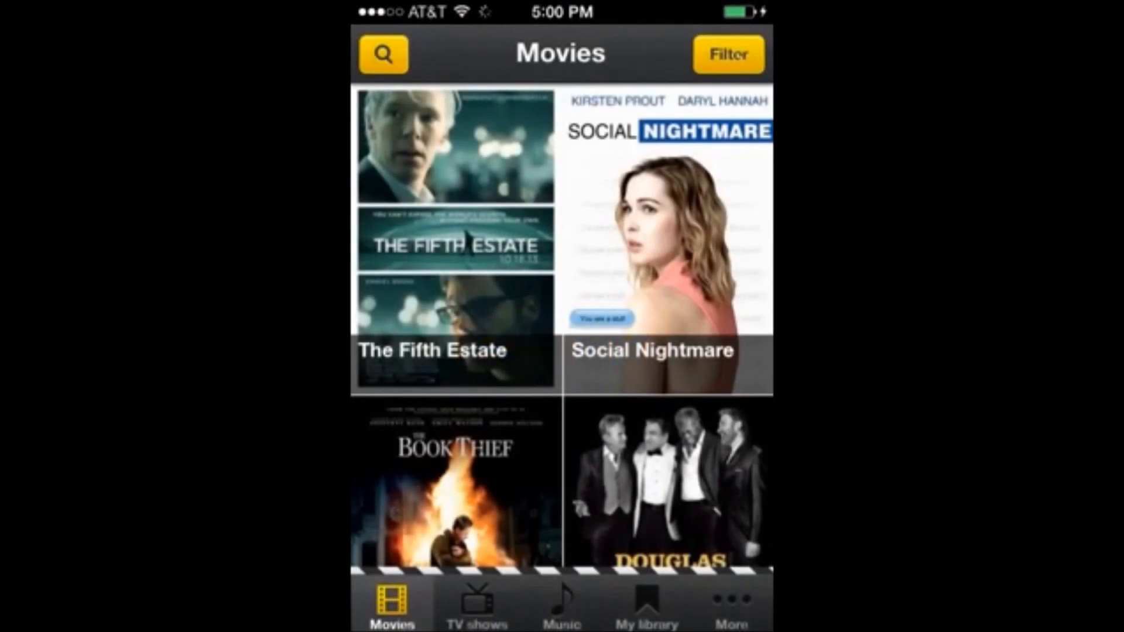
pyautogui.click(671, 404)
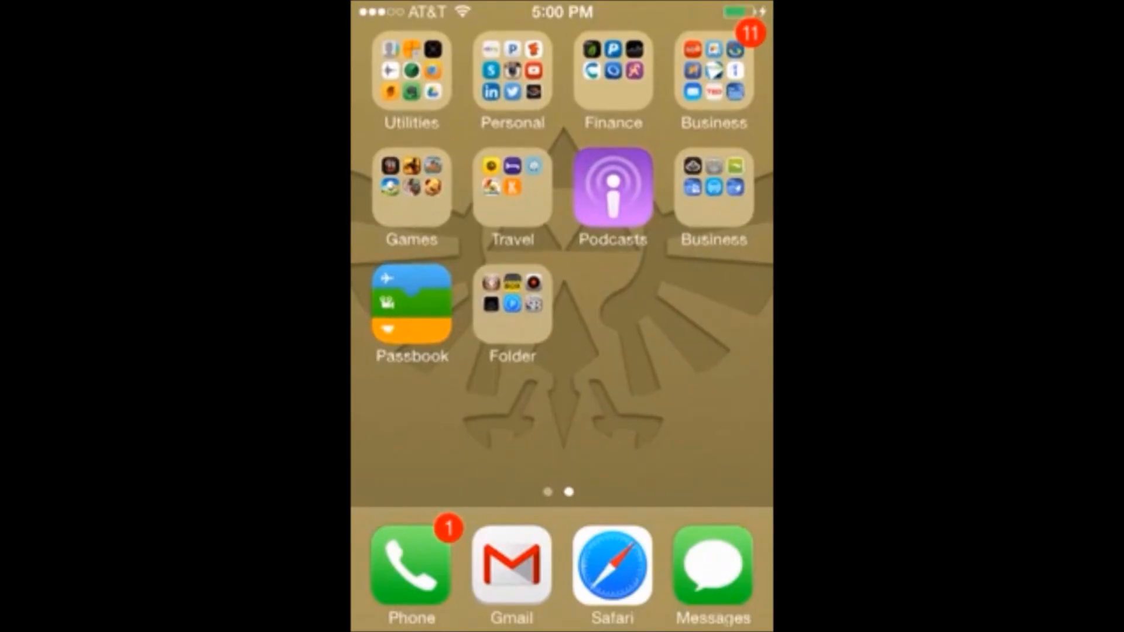
pyautogui.click(512, 305)
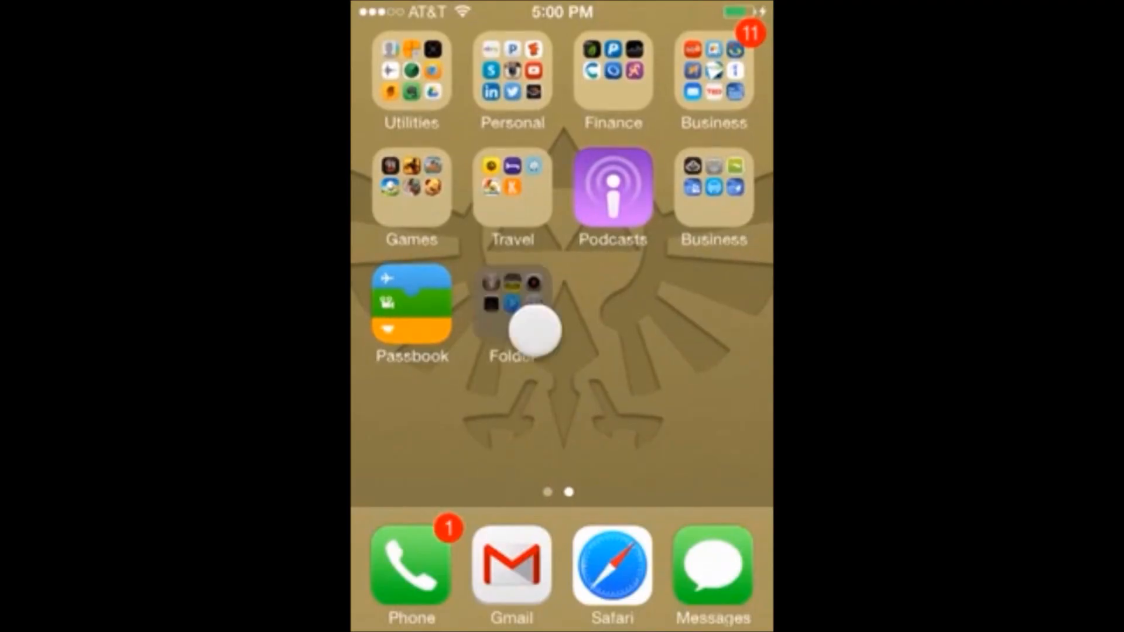